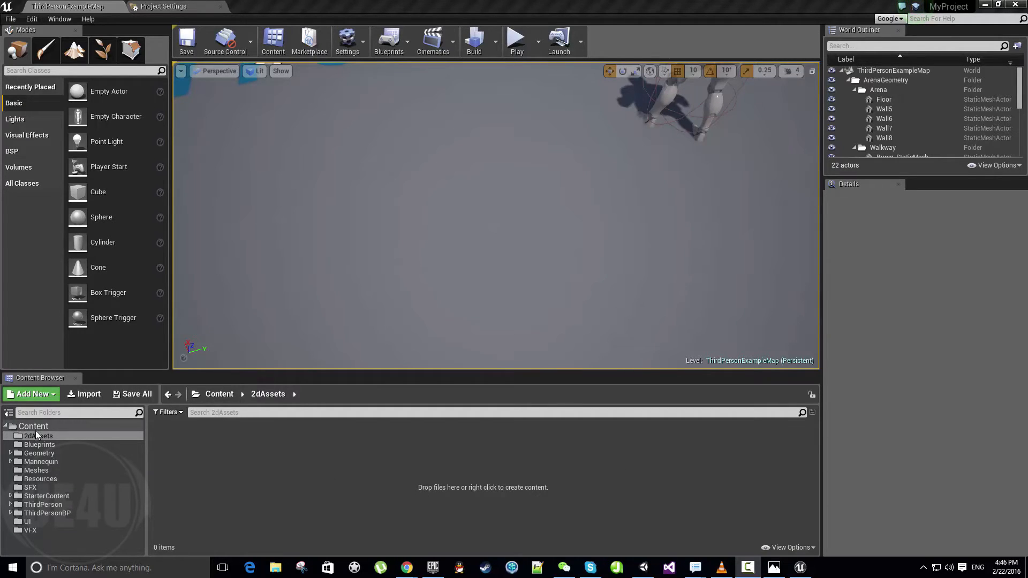
Select the Content folder and expand Geometry to reveal its Meshes subfolder.
left_click(33, 426)
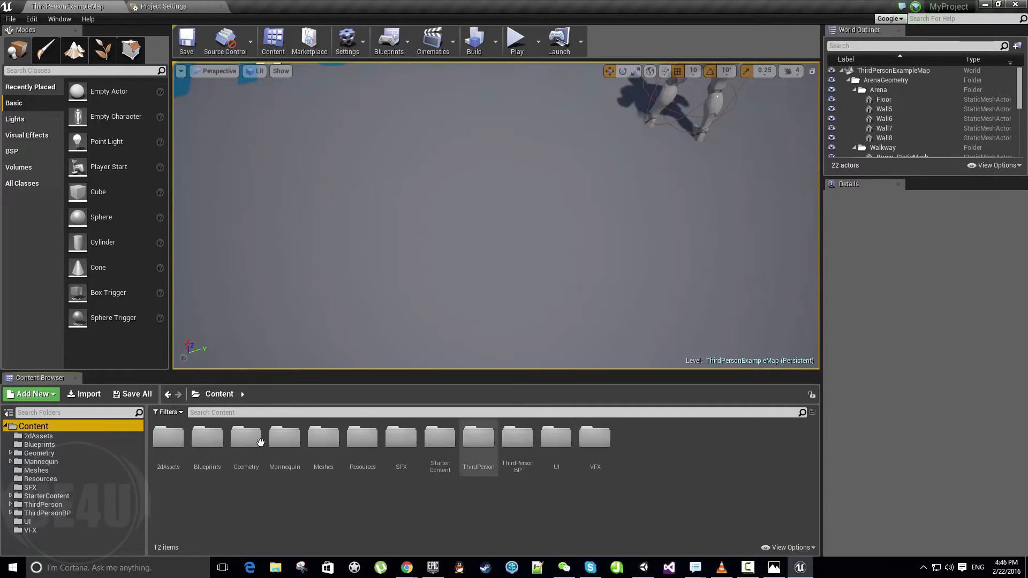
left_click(11, 453)
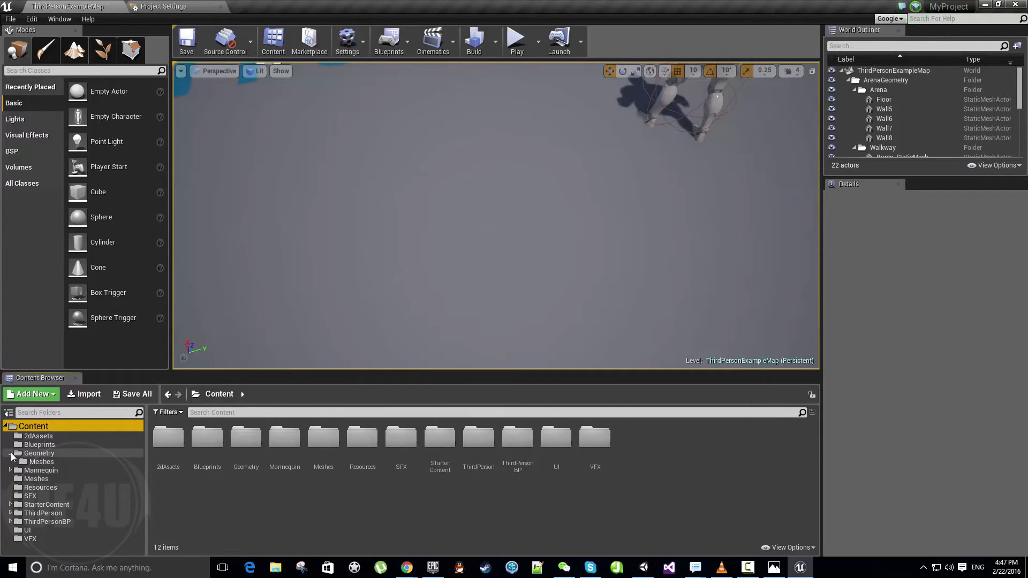
left_click(11, 470)
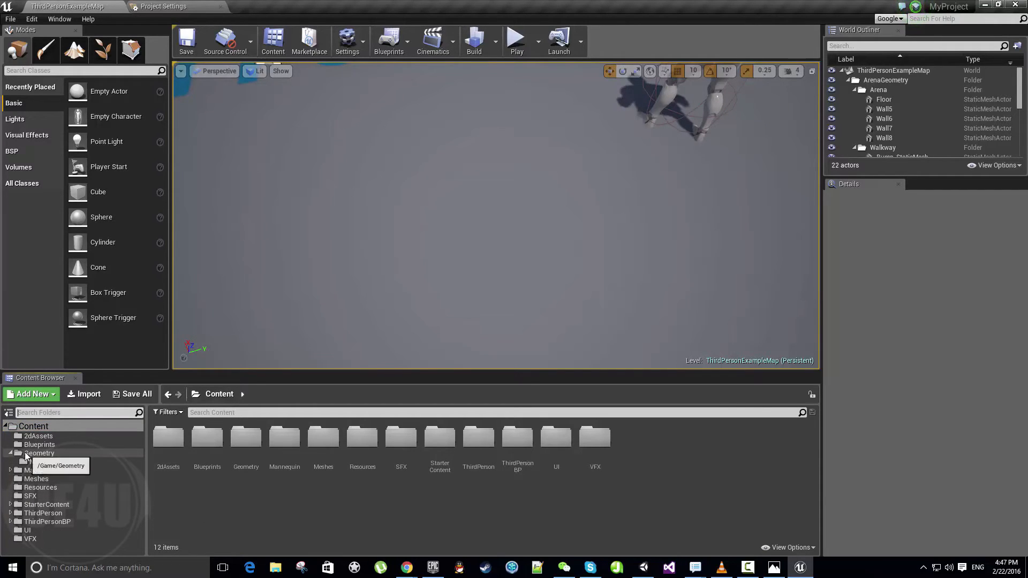
Color the 2dAssets folder red and the Blueprints folder blue via Set Color.
right_click(38, 436)
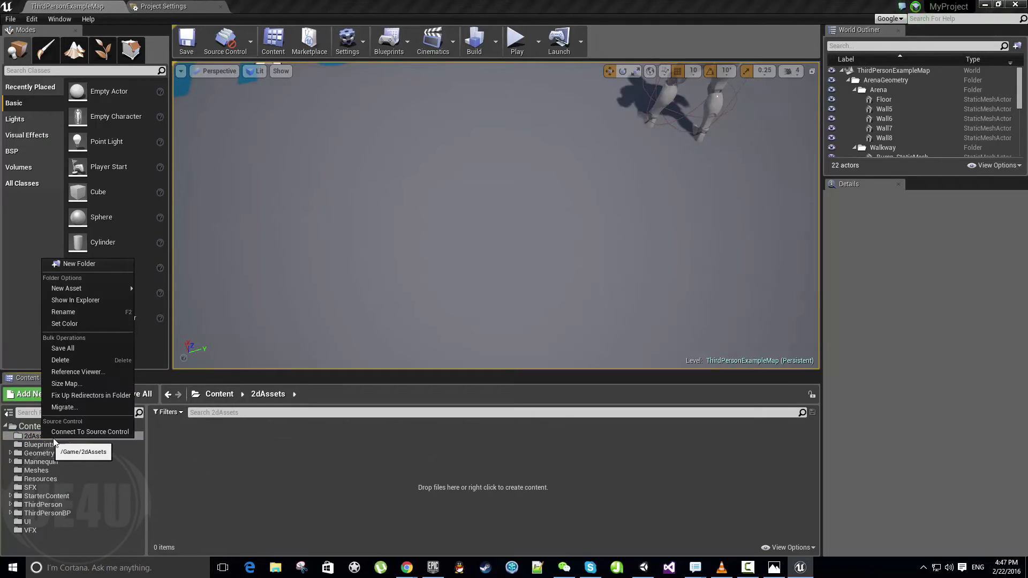
mouse_move(65, 324)
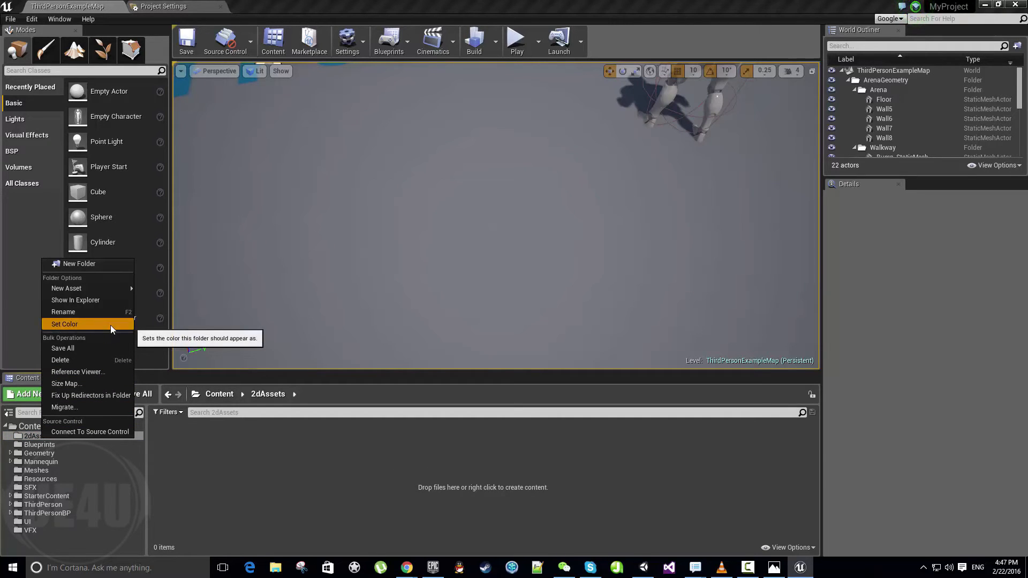
left_click(64, 324)
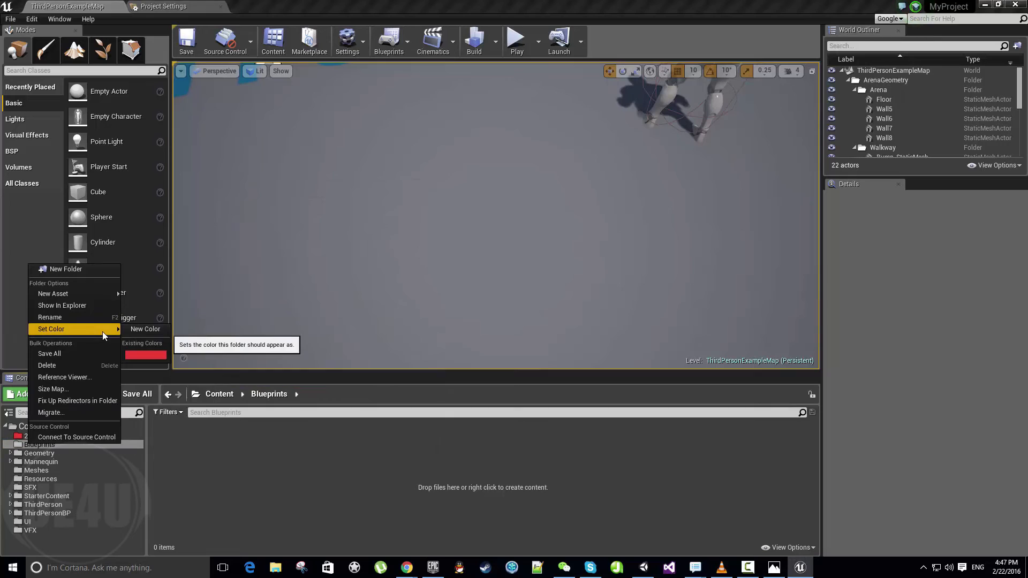
left_click(145, 329)
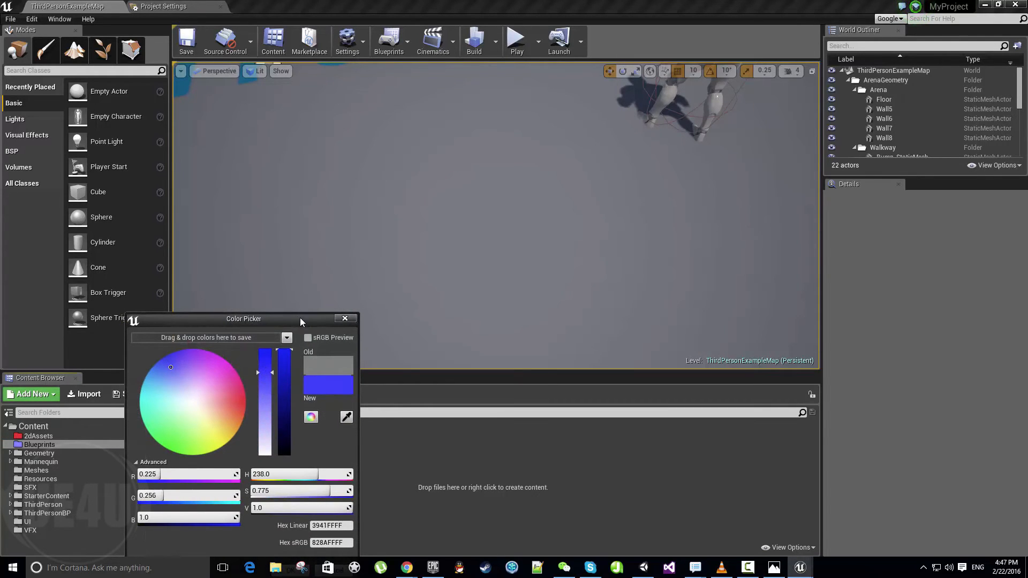
left_click(345, 318)
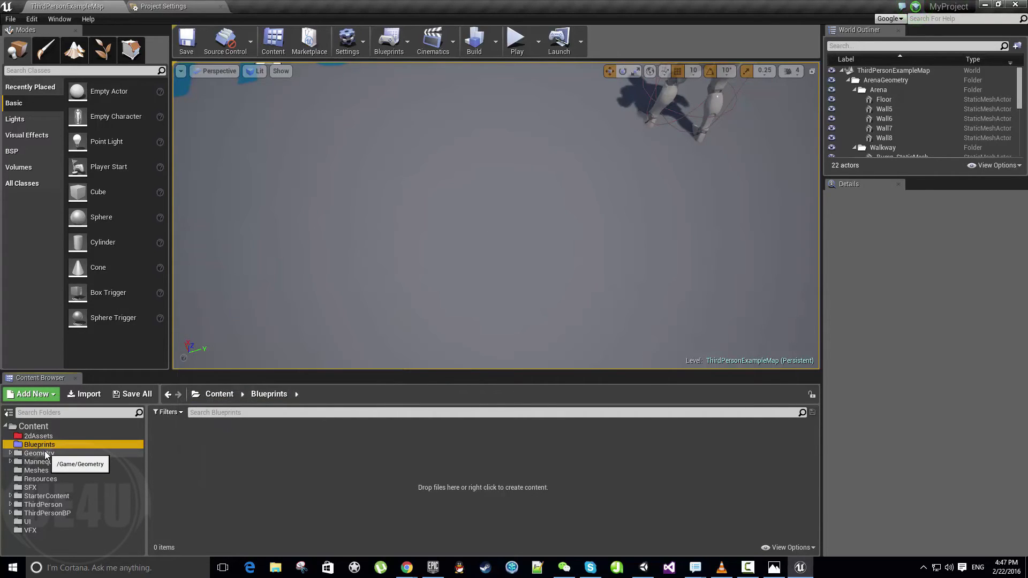
Apply a new yellow color to the Geometry folder through Set Color.
right_click(37, 453)
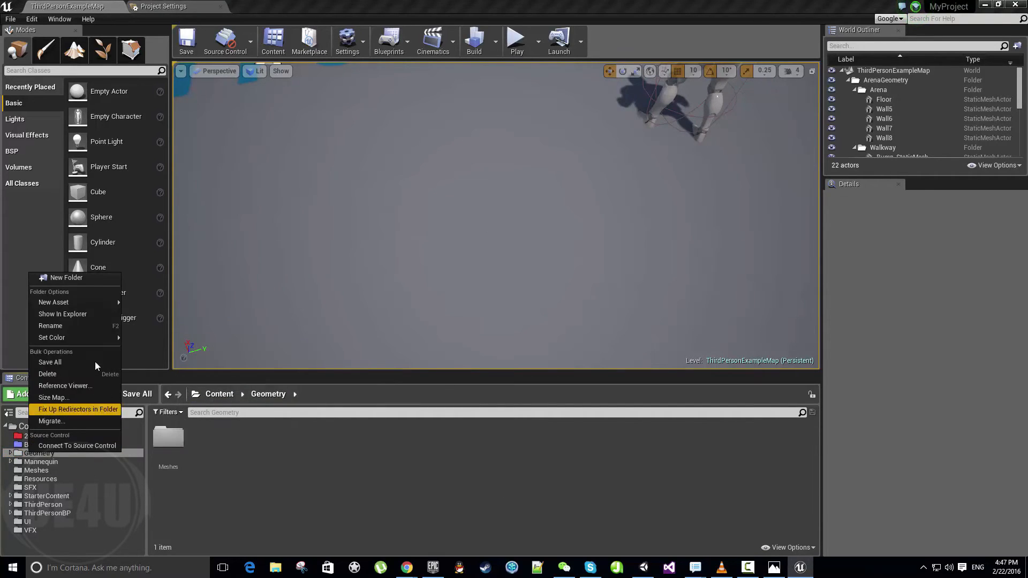
left_click(52, 337)
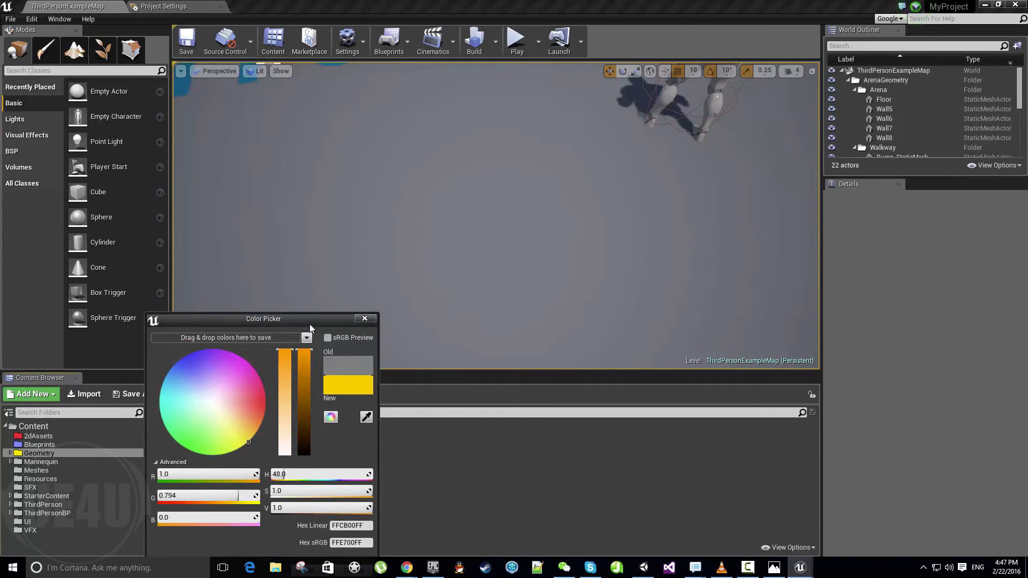
left_click(38, 453)
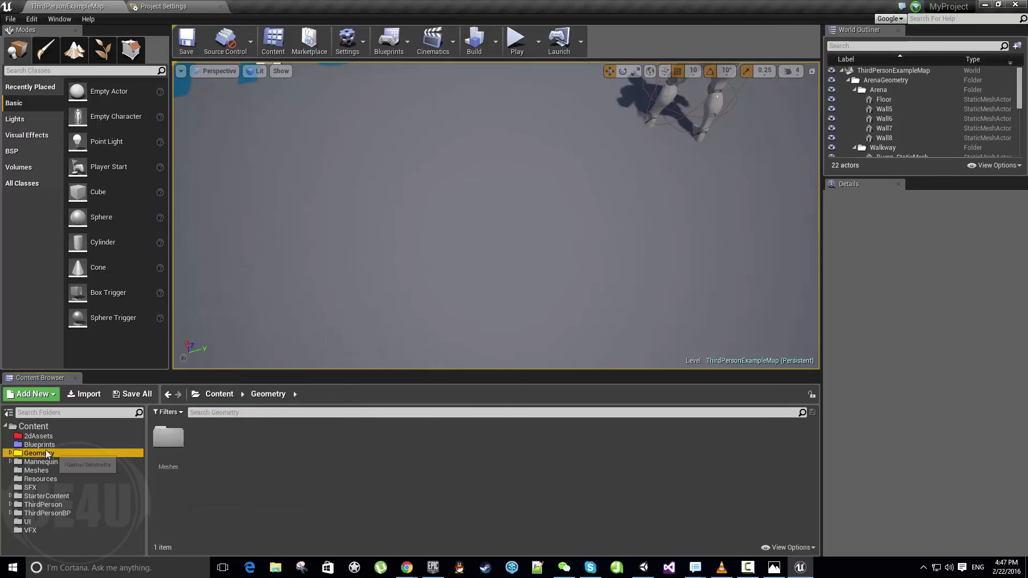
Recolor ThirdPersonBP blue and Mannequin, UI and VFX yellow, then select Resources.
right_click(42, 461)
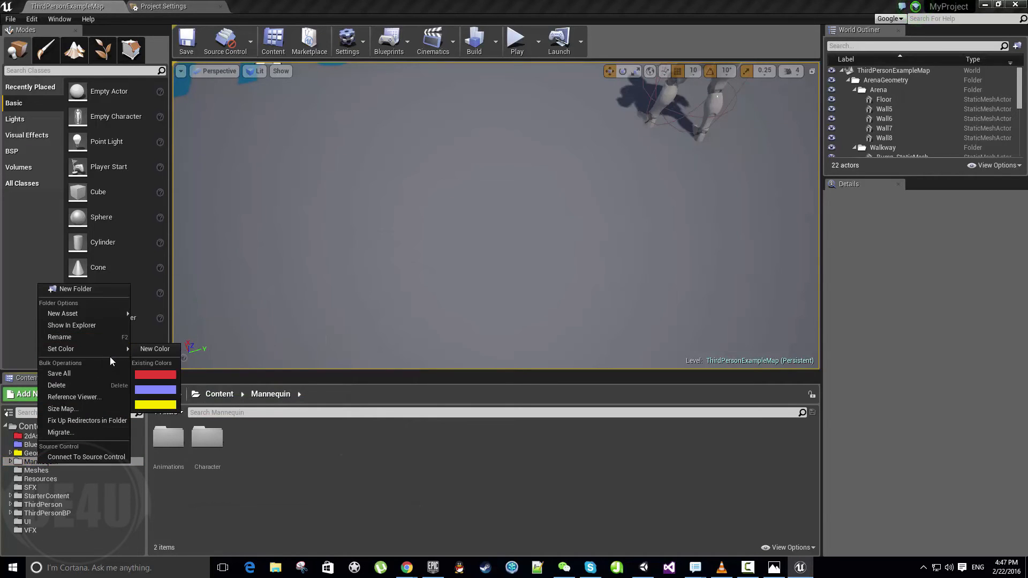
left_click(30, 487)
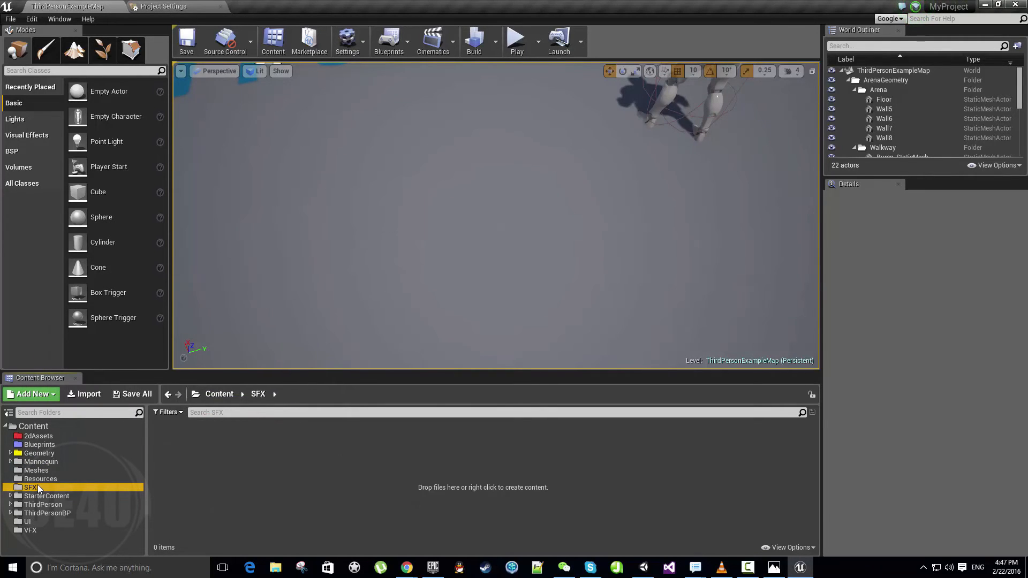
right_click(30, 530)
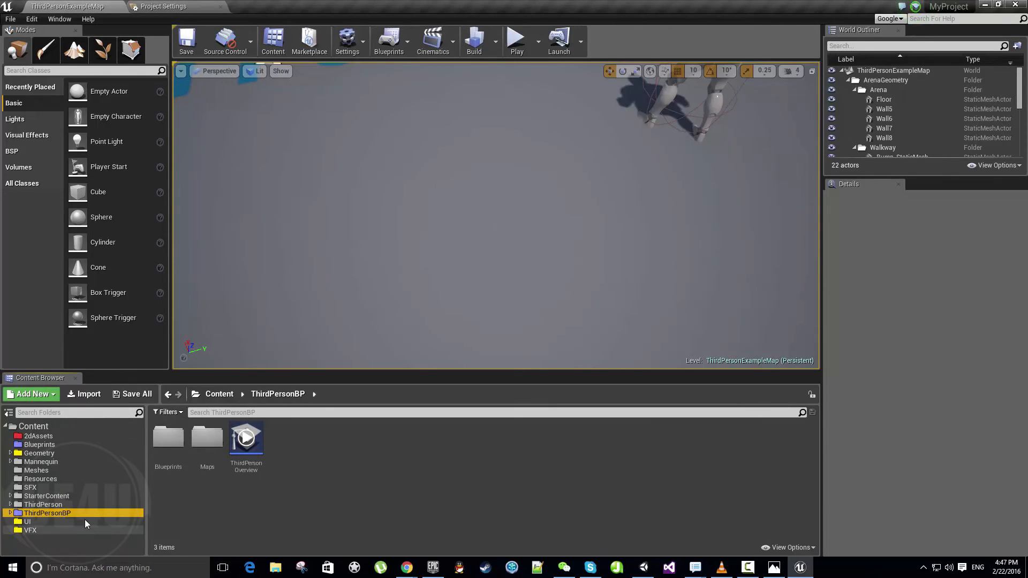
left_click(40, 479)
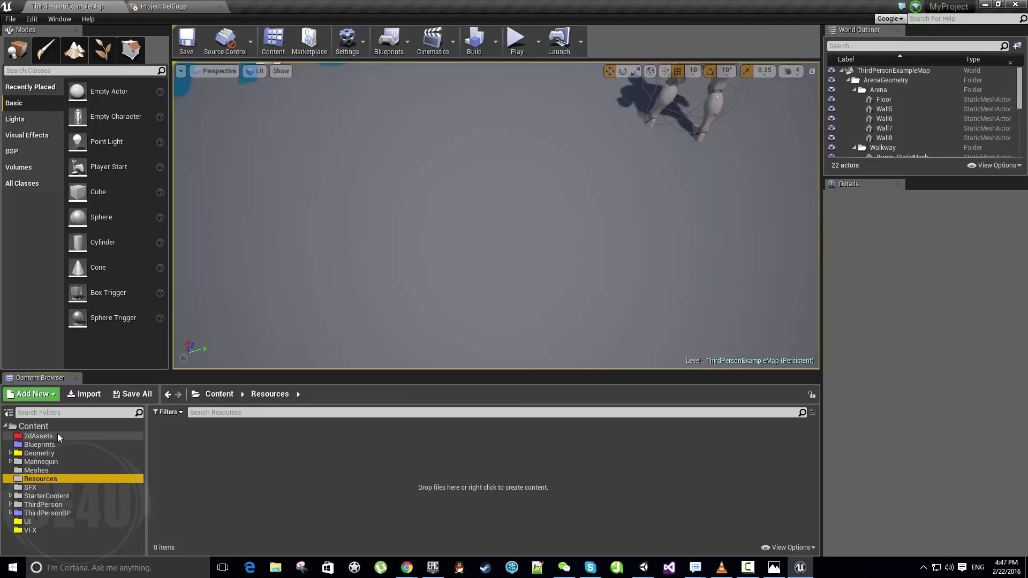
mouse_move(33, 528)
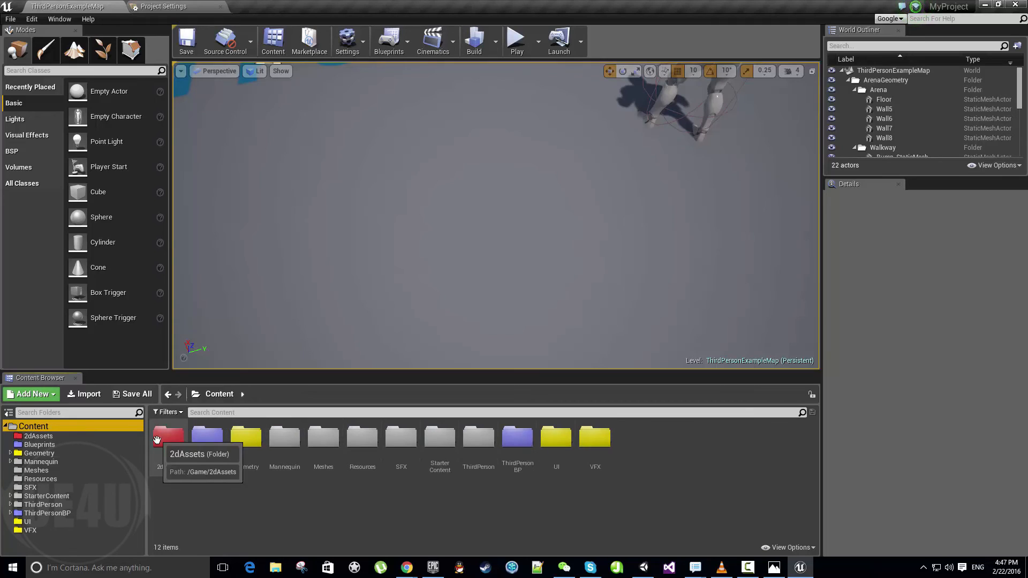
mouse_move(558, 510)
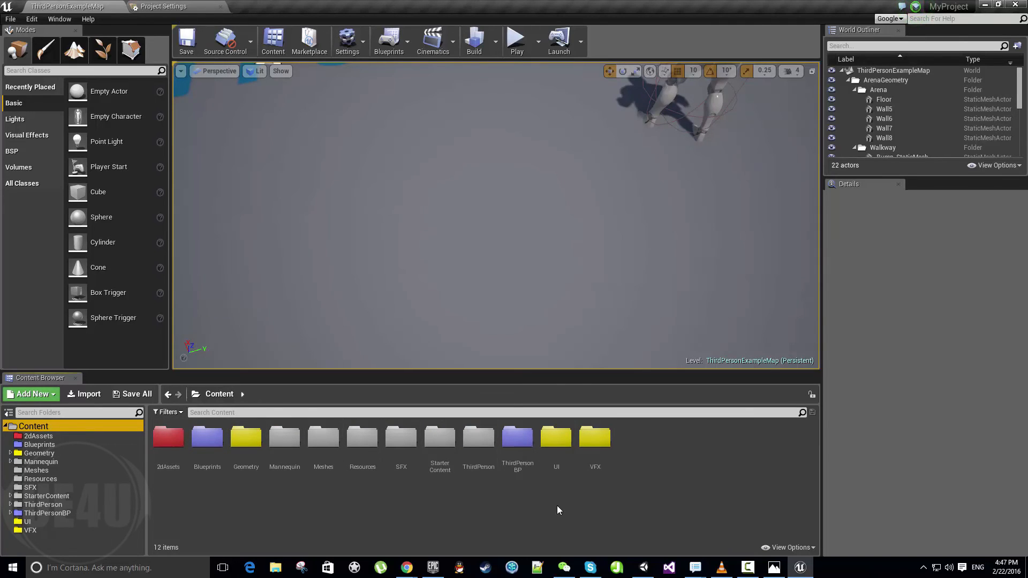